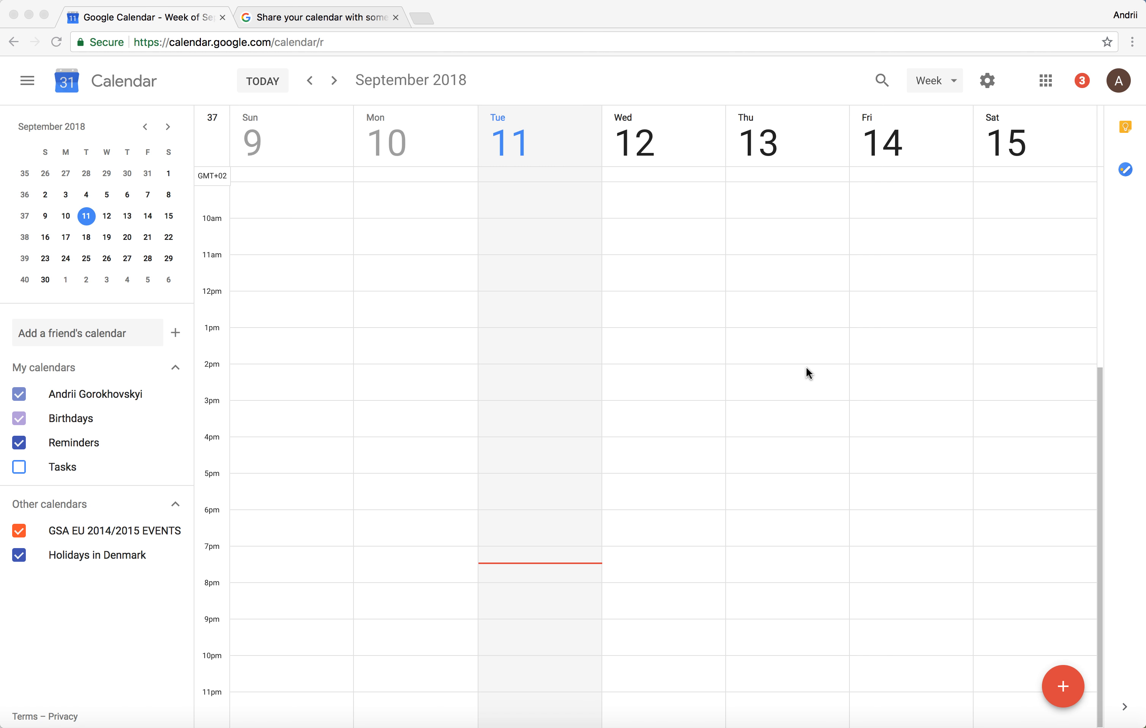
mouse_move(682, 20)
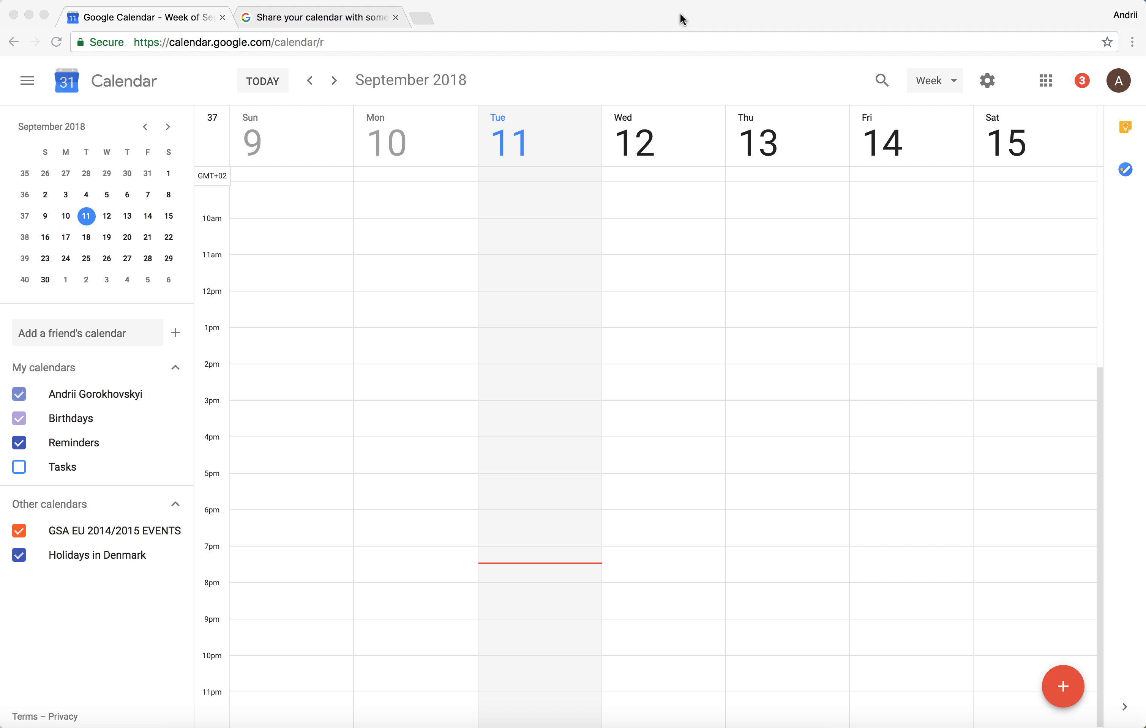
mouse_move(645, 280)
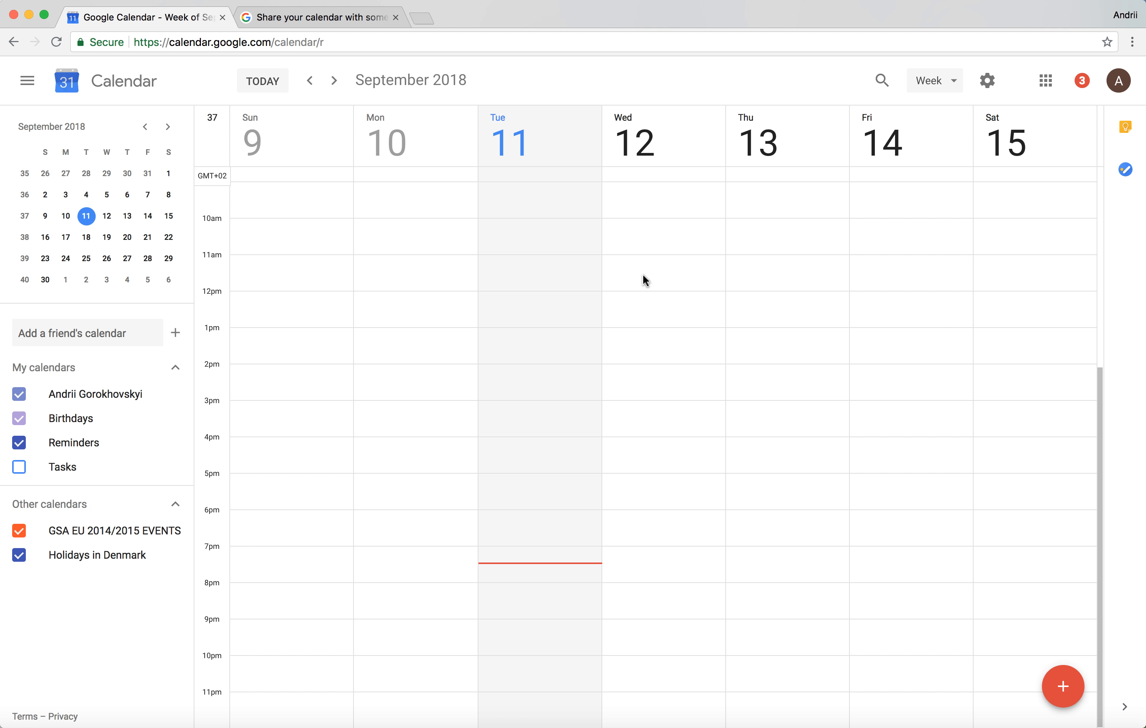
mouse_move(677, 350)
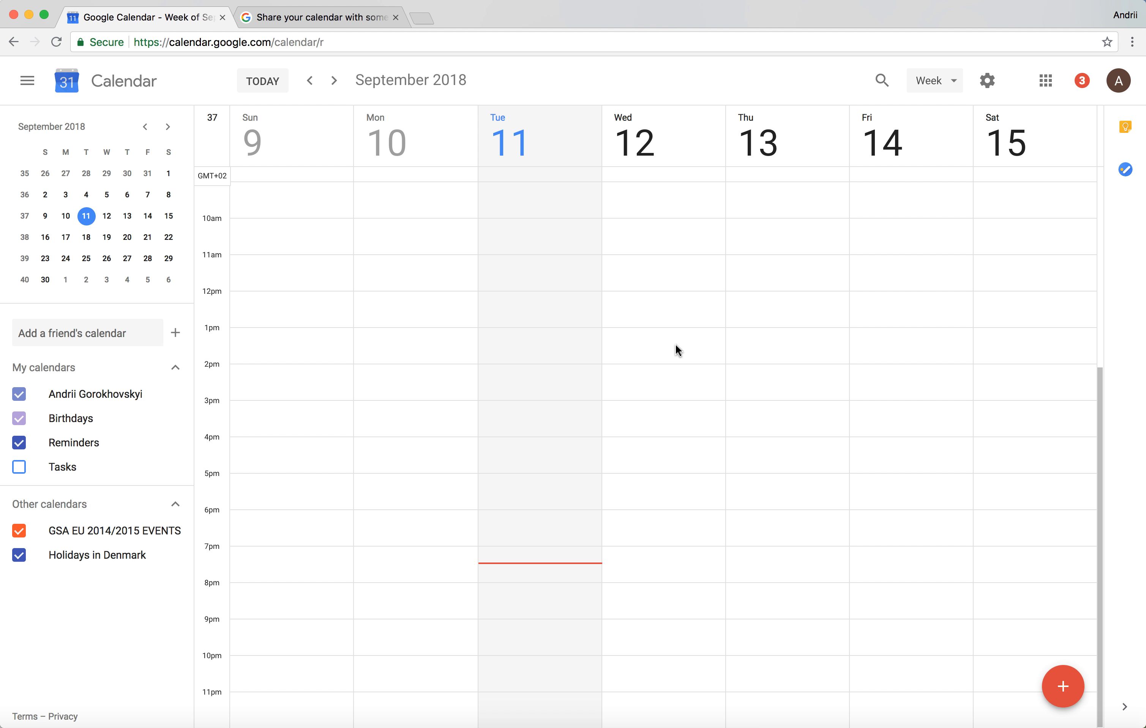
mouse_move(920, 411)
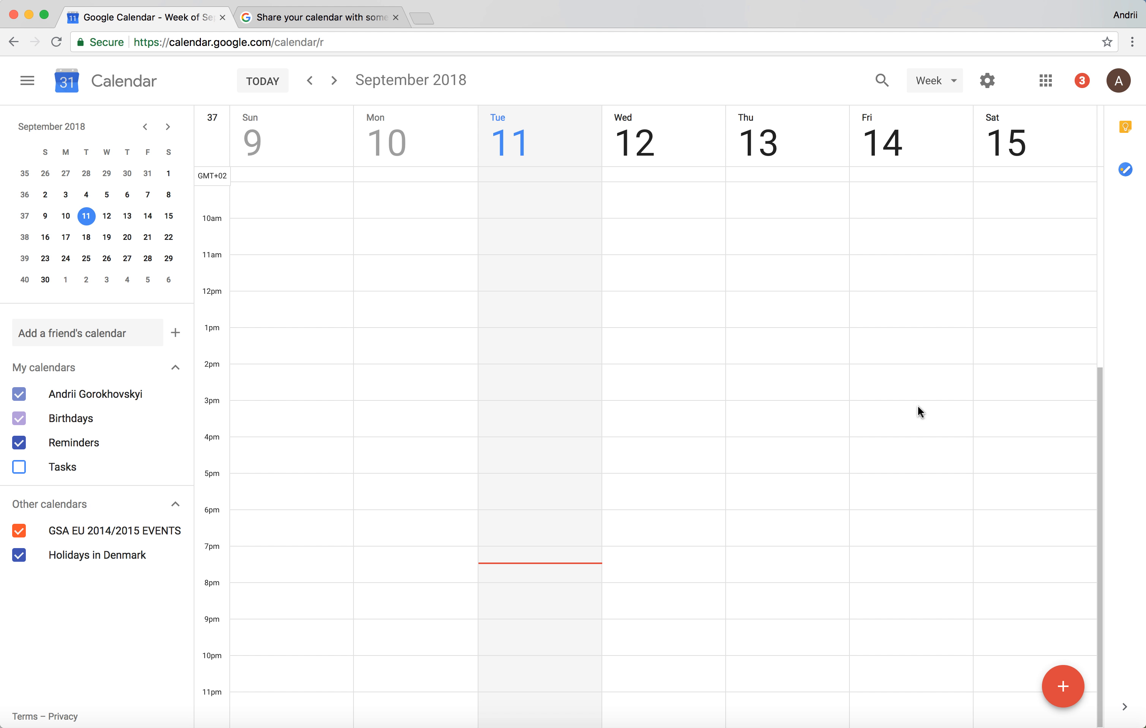
mouse_move(1063, 686)
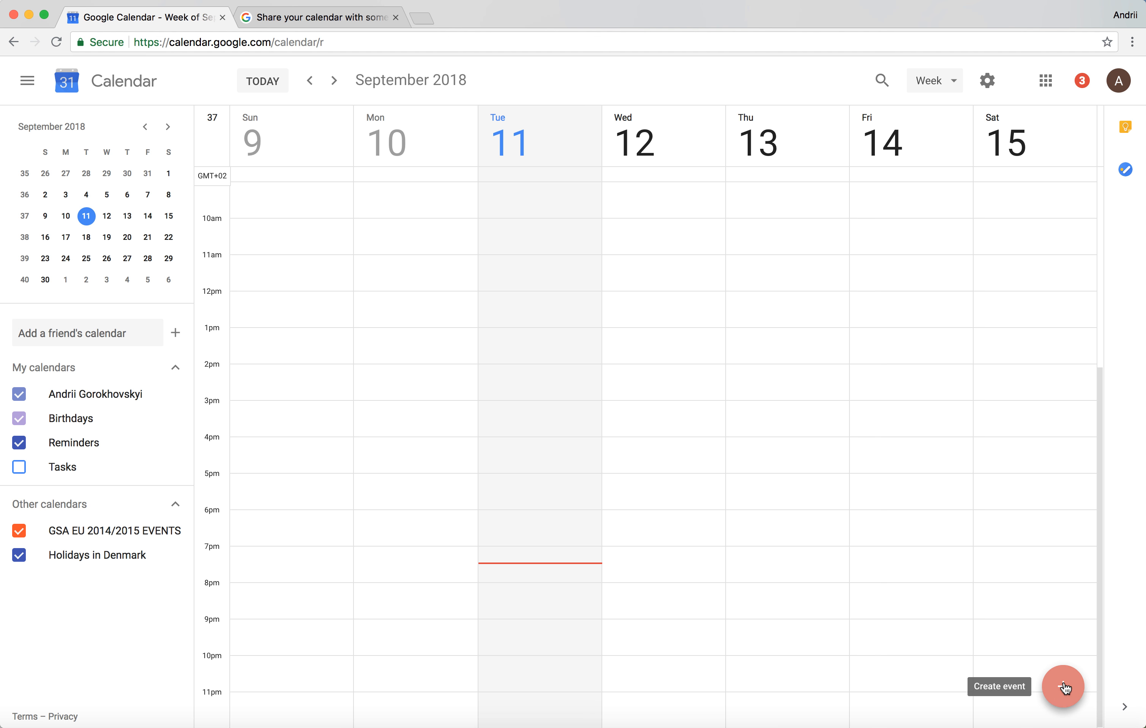
- Create a new event on Sep 11 and title it 'Test event'
click(1063, 686)
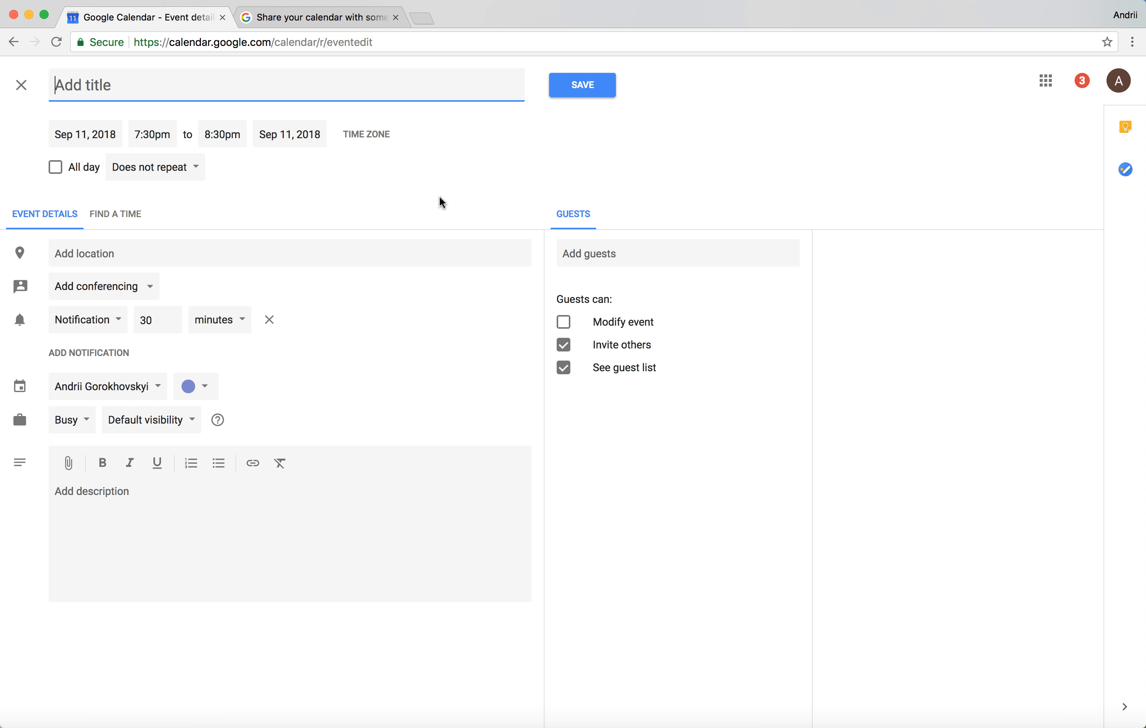
text(Test)
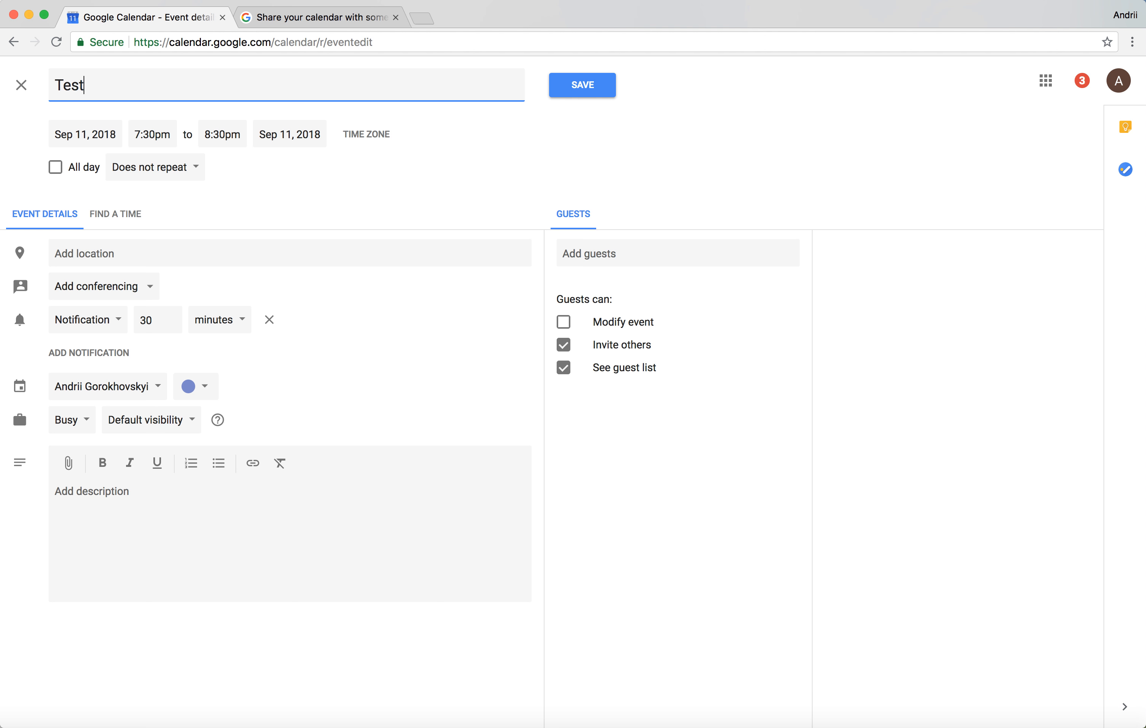
text(event)
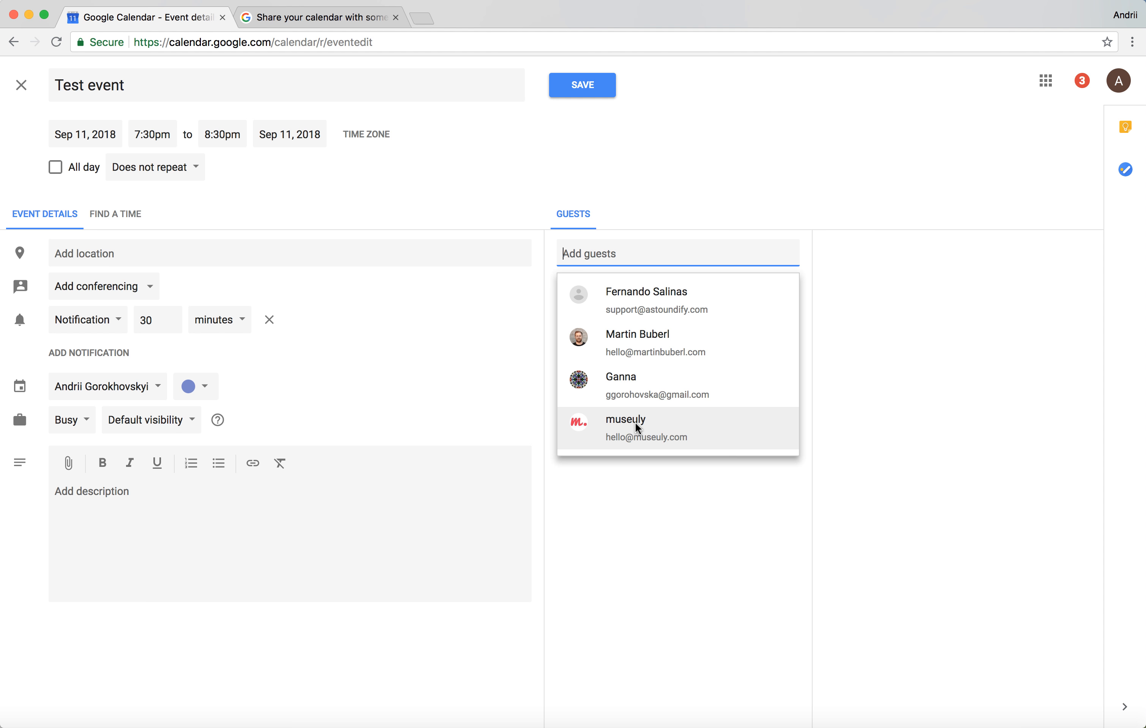
- Add the suggested contact Museuly as a guest on the event
click(647, 428)
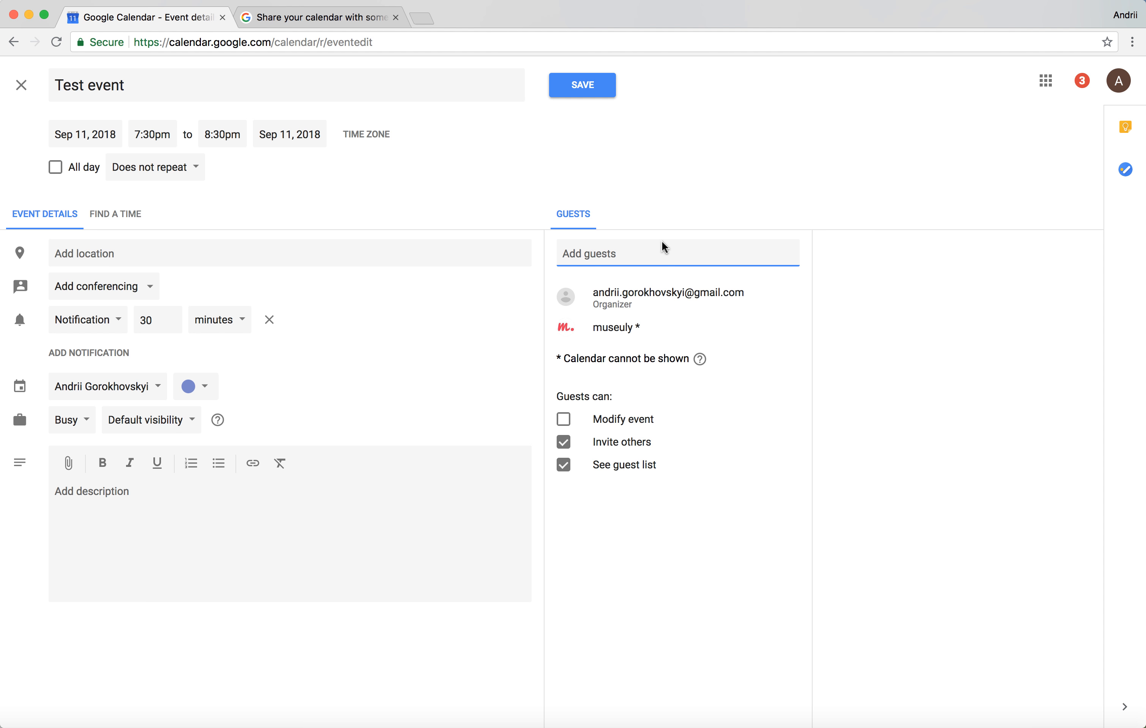
mouse_move(646, 252)
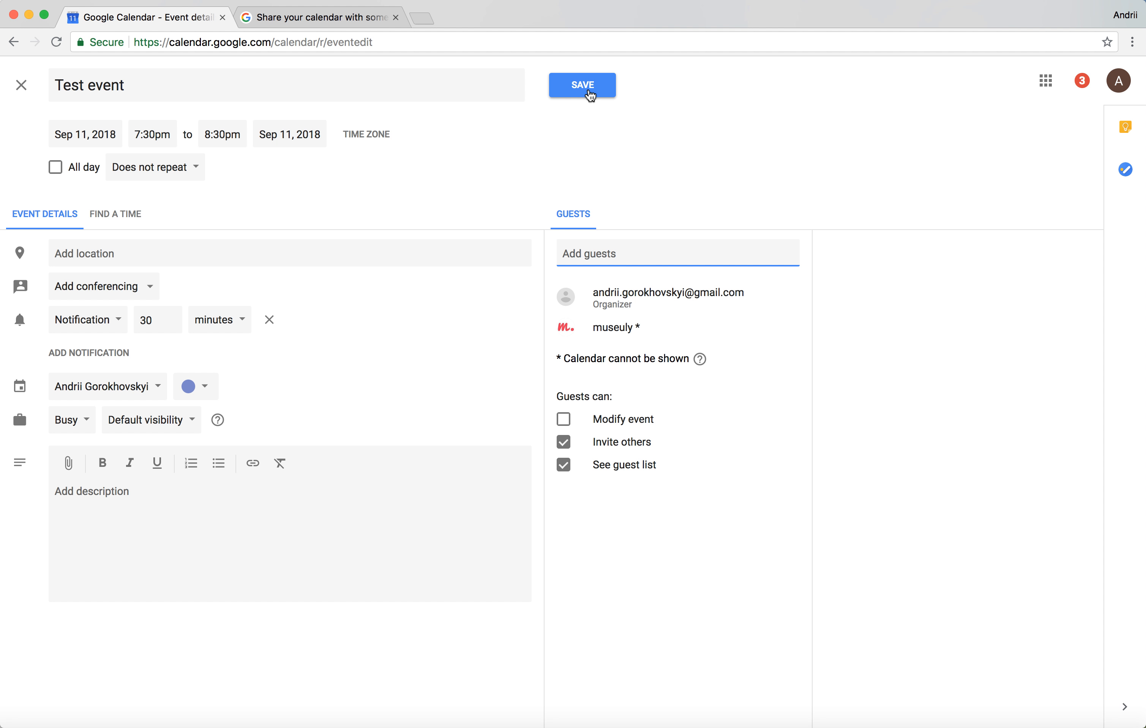
- Save the event and send the invitation to the guest
click(582, 85)
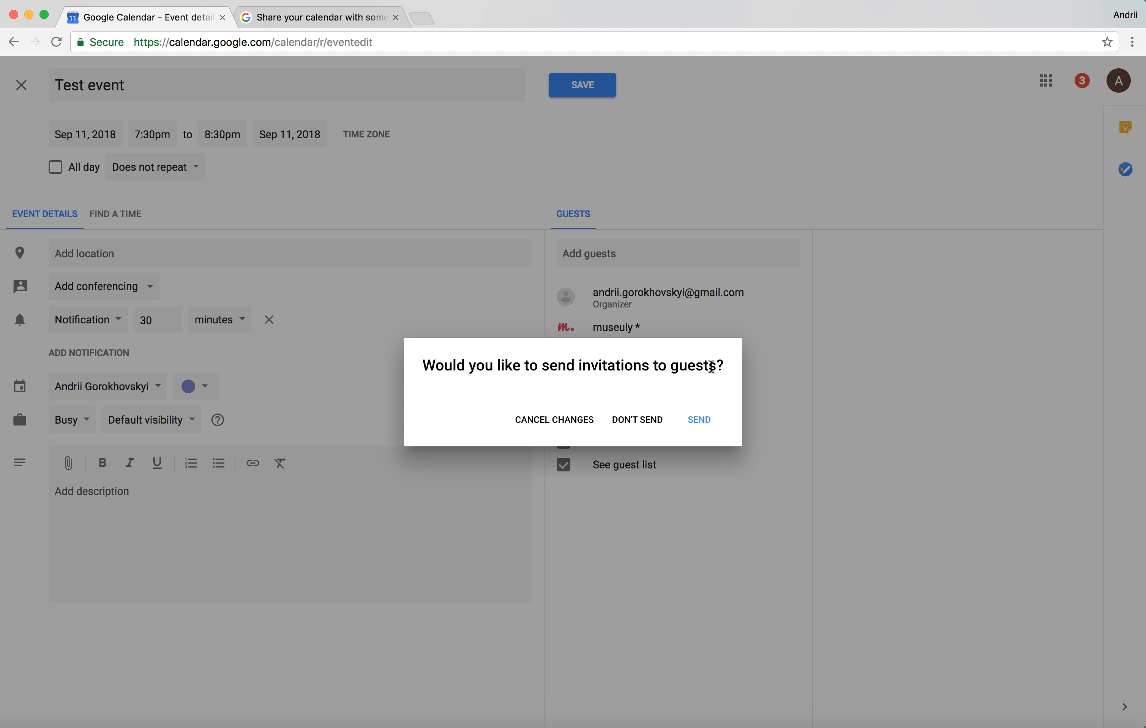
mouse_move(664, 368)
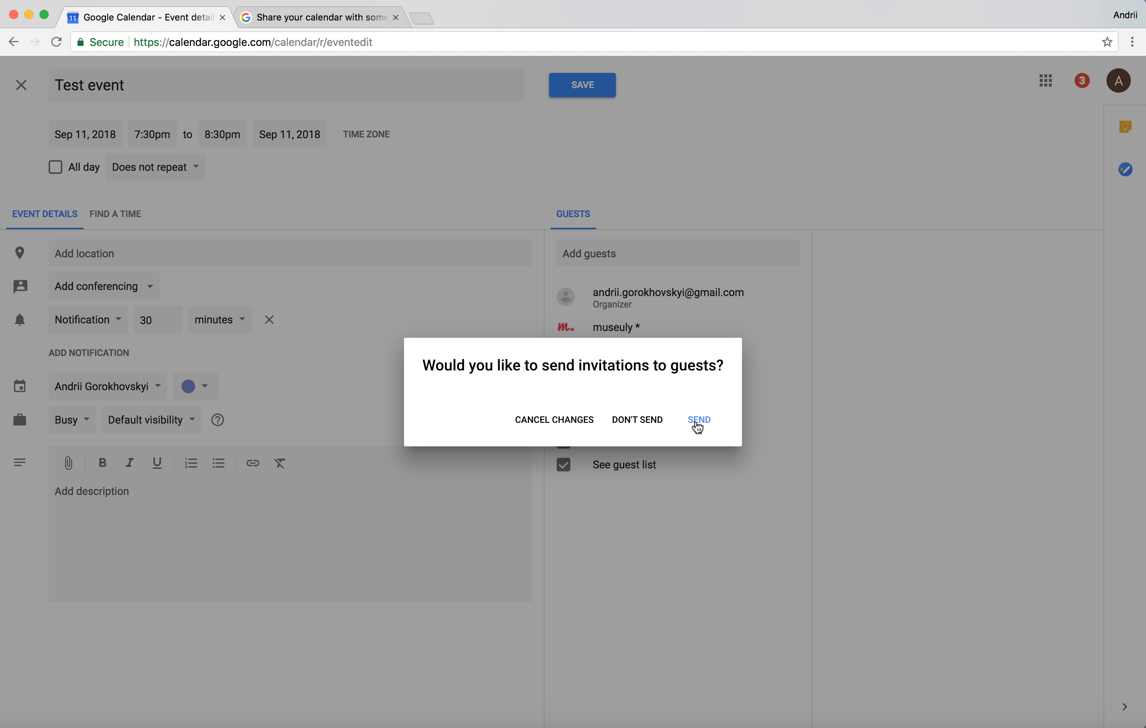
click(698, 420)
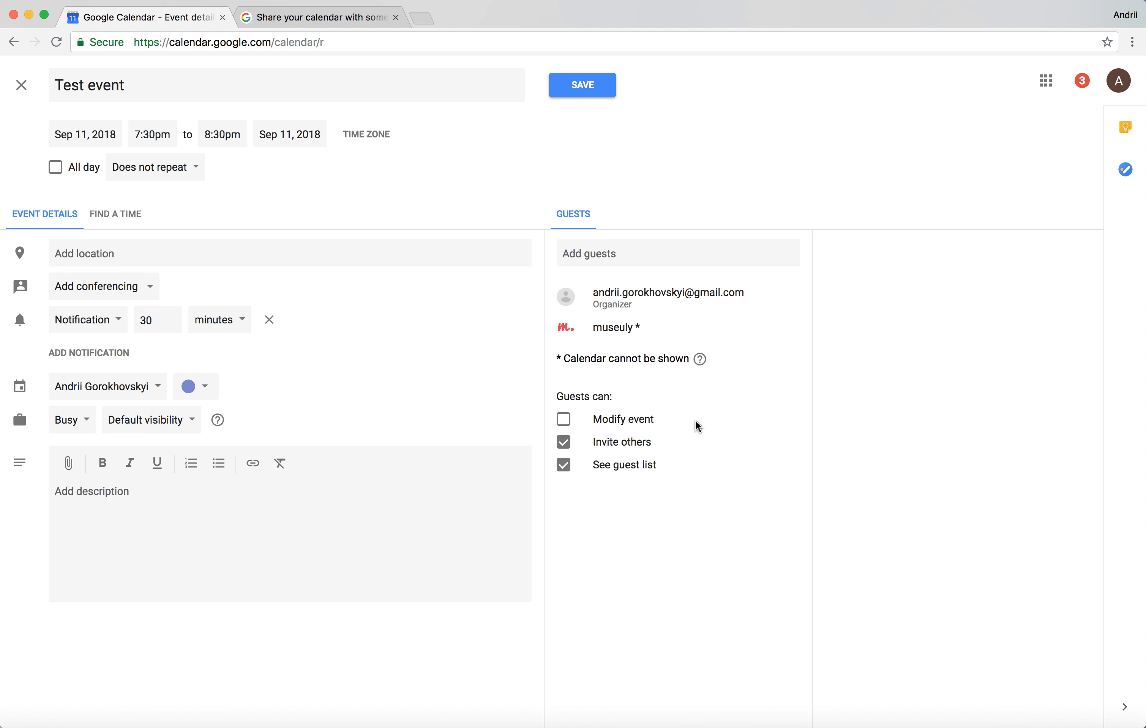
click(582, 85)
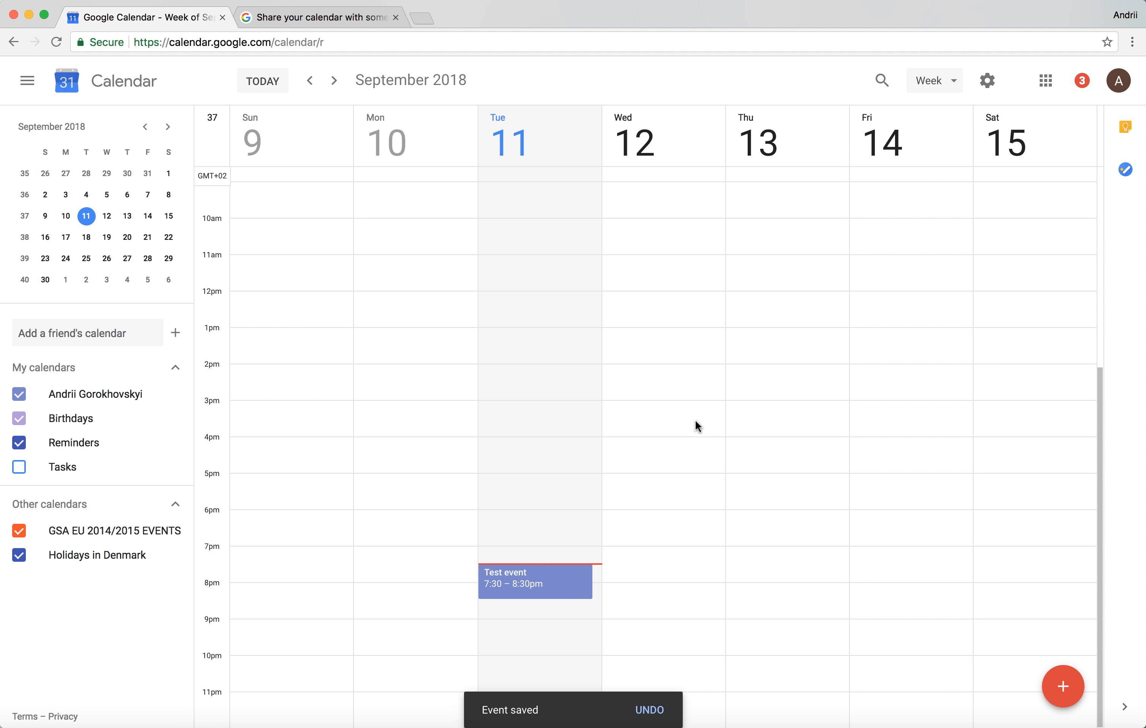